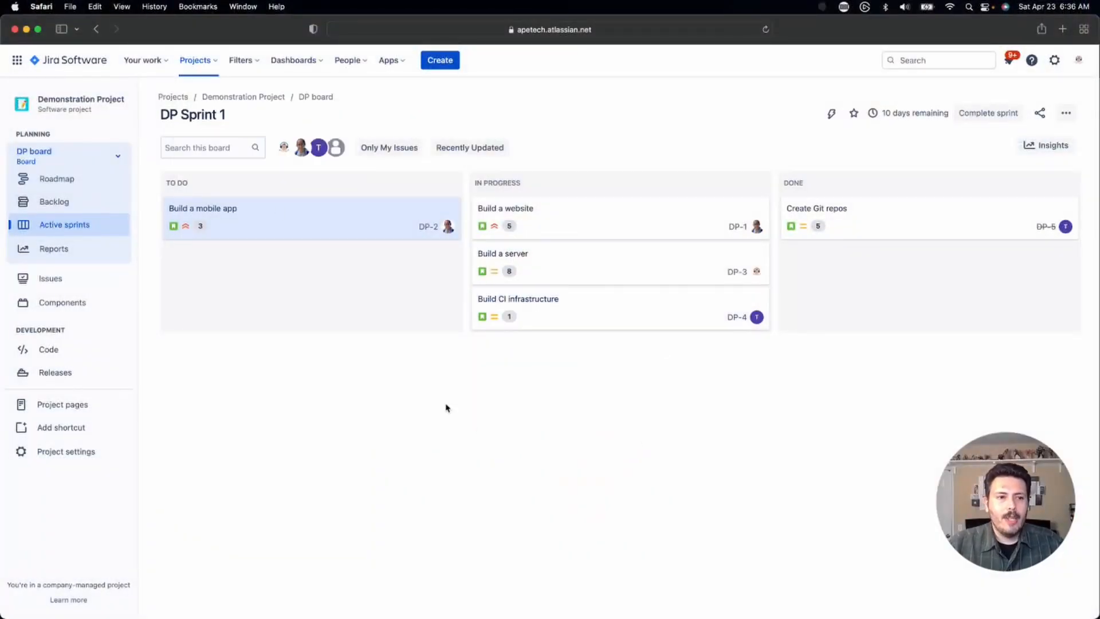
pyautogui.moveTo(566, 271)
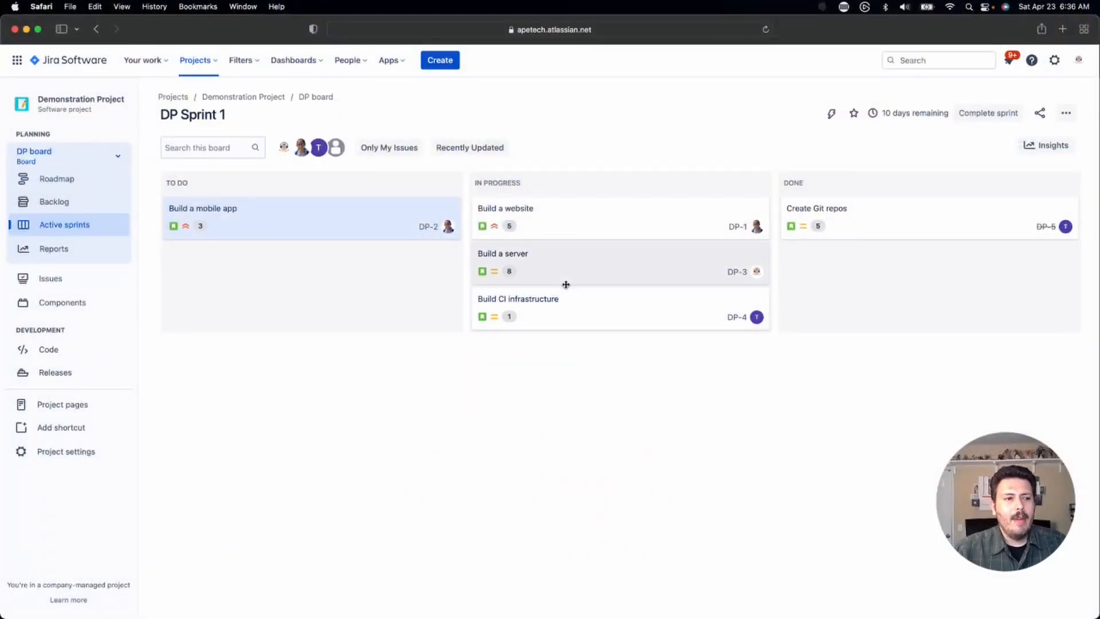
pyautogui.moveTo(588, 432)
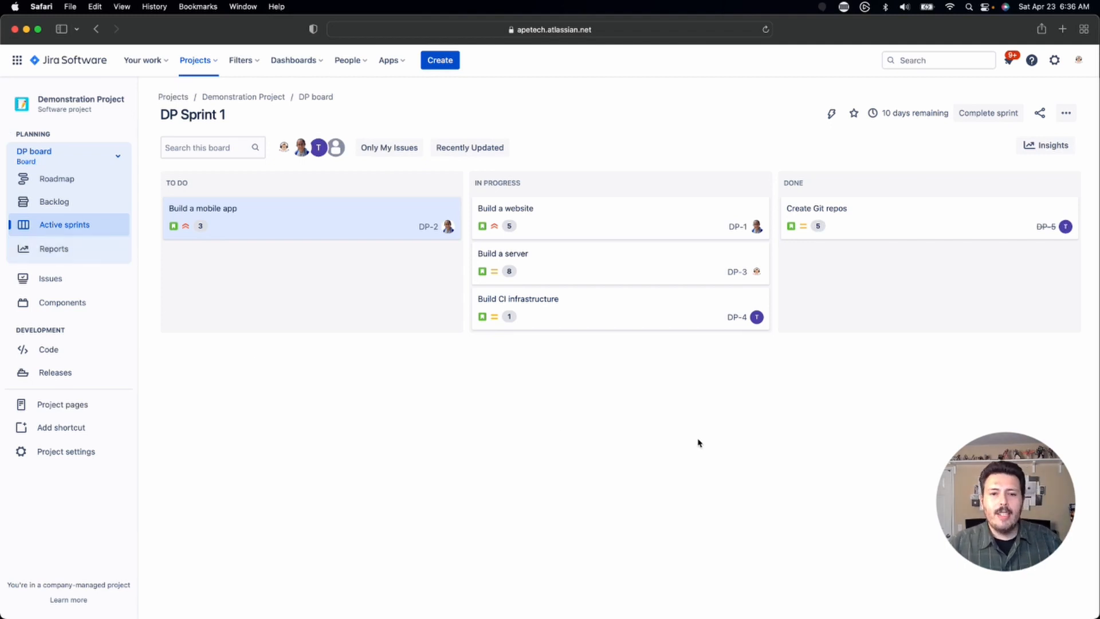
pyautogui.moveTo(709, 443)
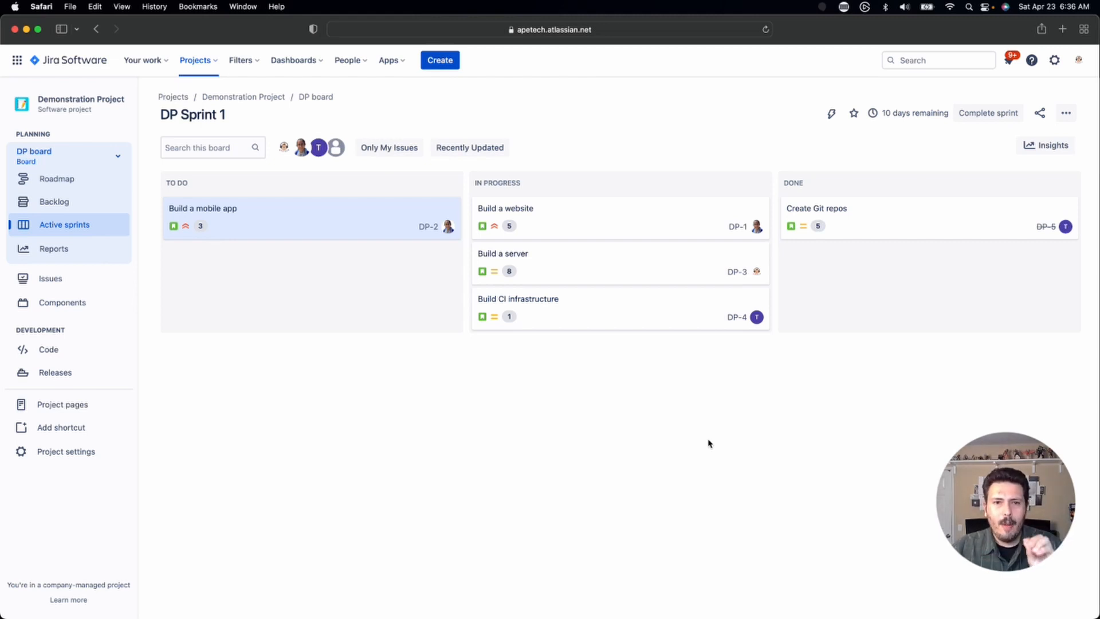
pyautogui.moveTo(728, 444)
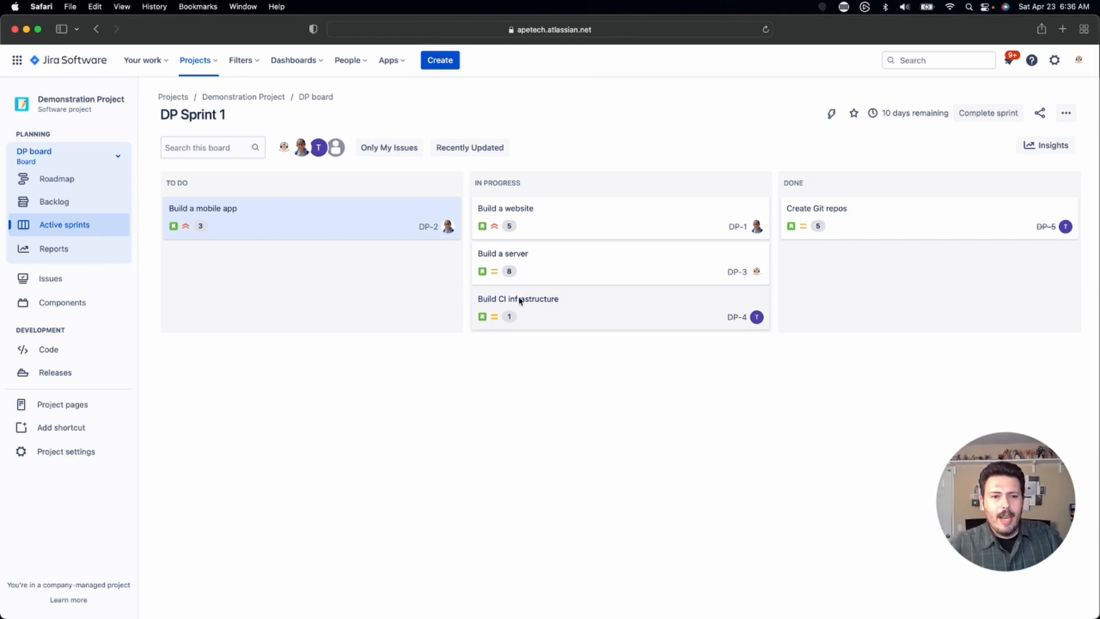
pyautogui.moveTo(518, 298)
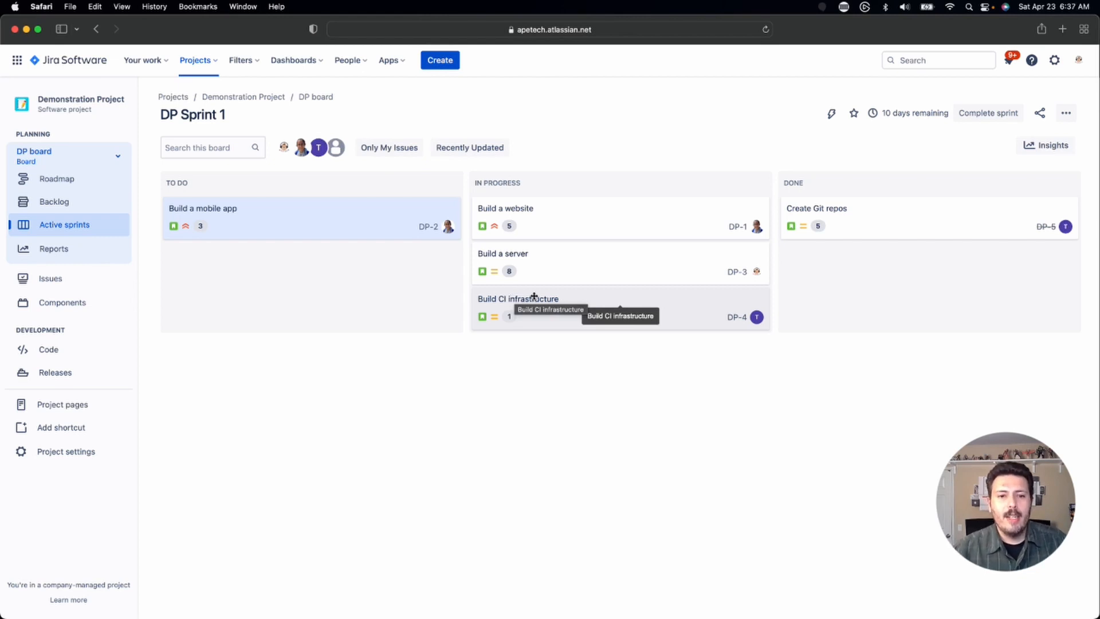
pyautogui.moveTo(876, 468)
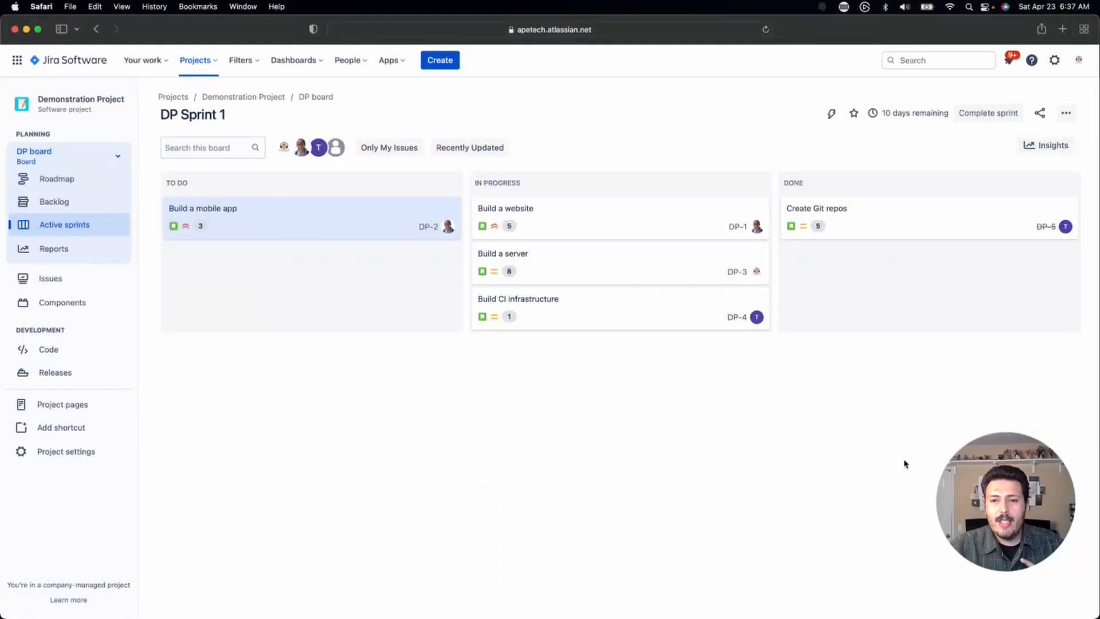
pyautogui.moveTo(777, 417)
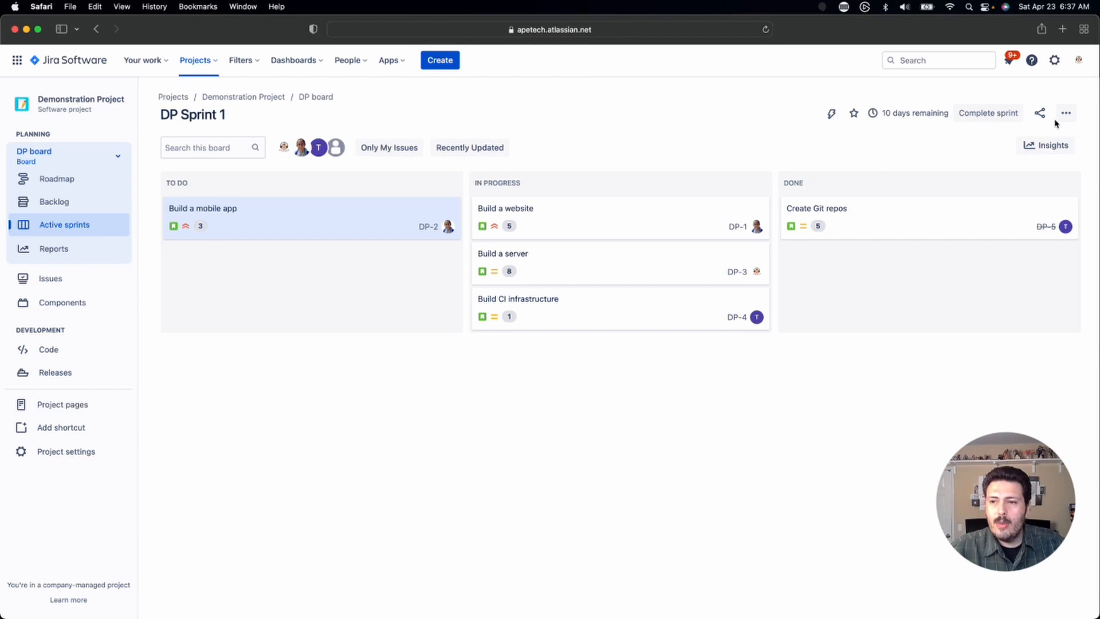
# Open the DP board's settings from the ••• menu and go to Card layout
pyautogui.click(1066, 113)
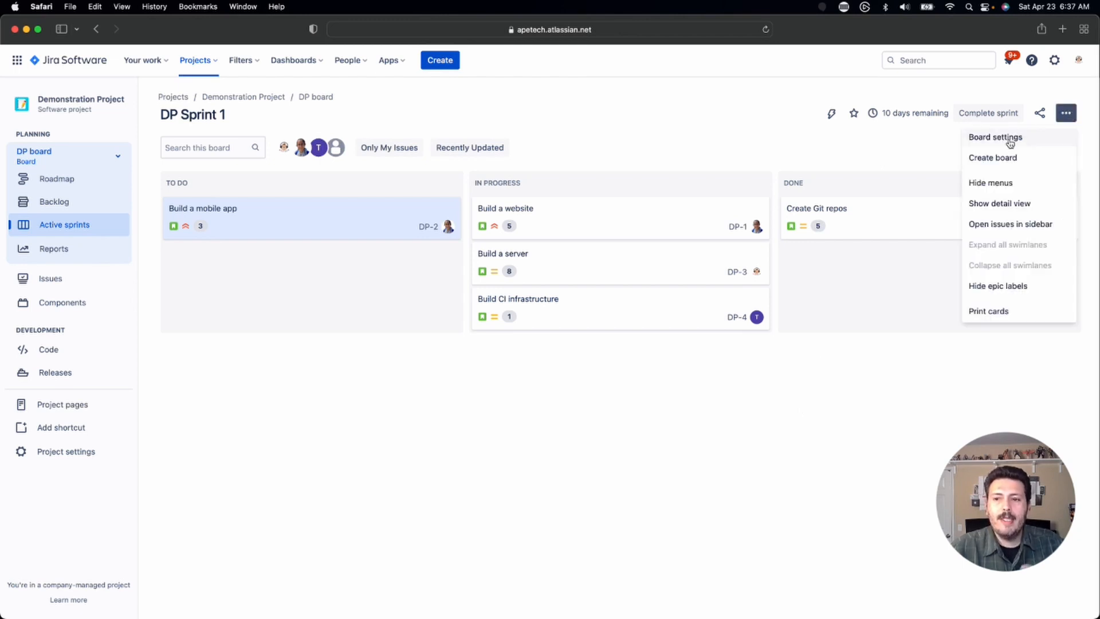
pyautogui.click(995, 137)
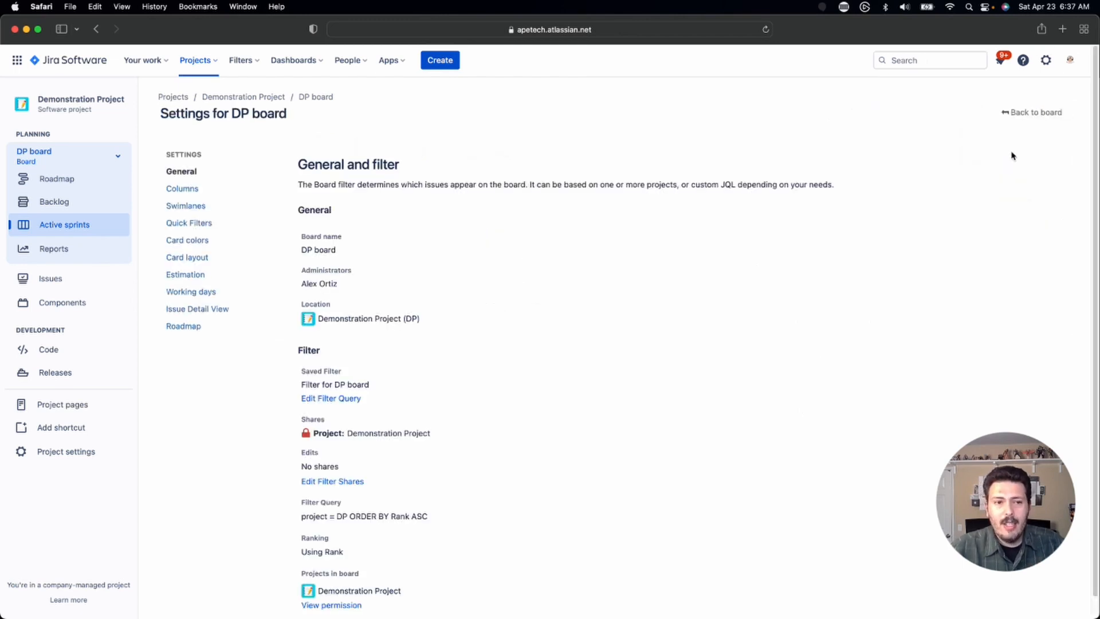
pyautogui.moveTo(357, 347)
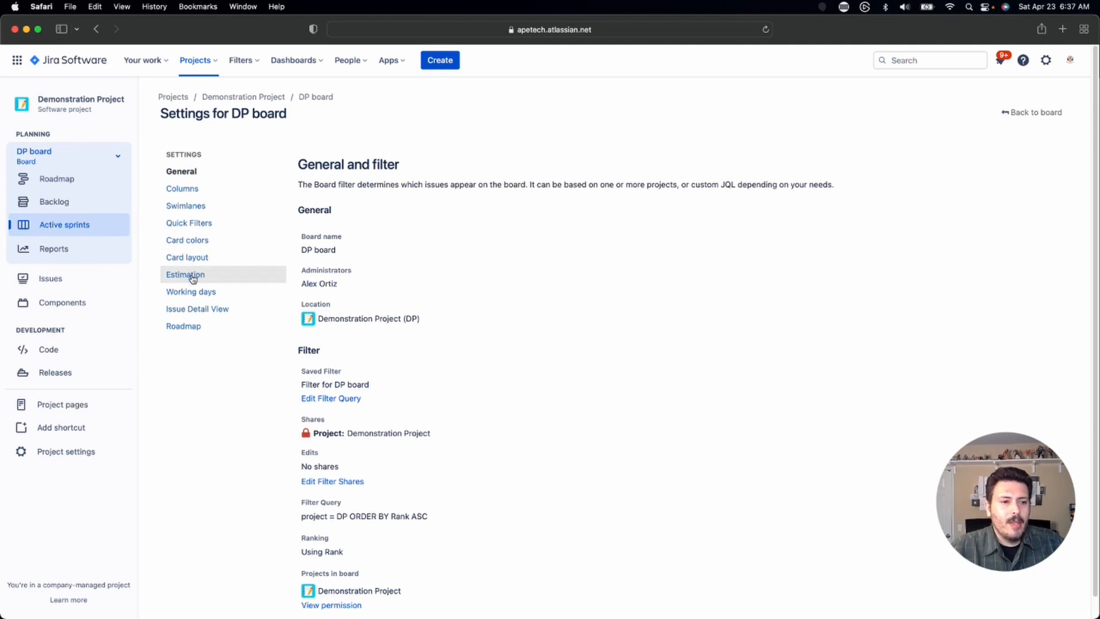
pyautogui.click(188, 256)
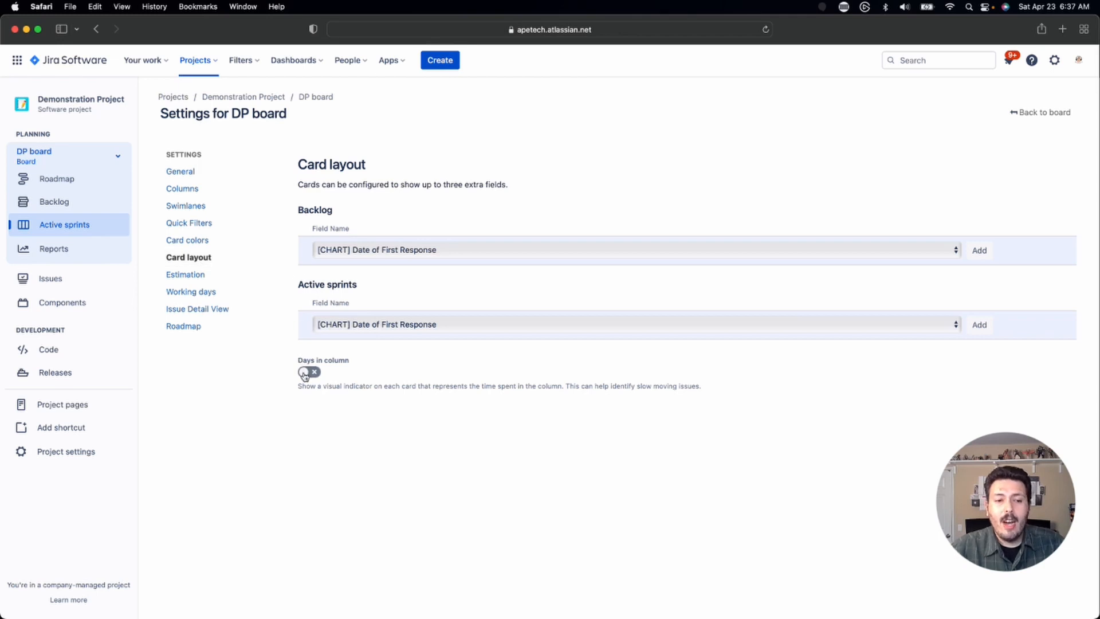
# Switch on the Days in column toggle in the DP board's card layout
pyautogui.click(304, 371)
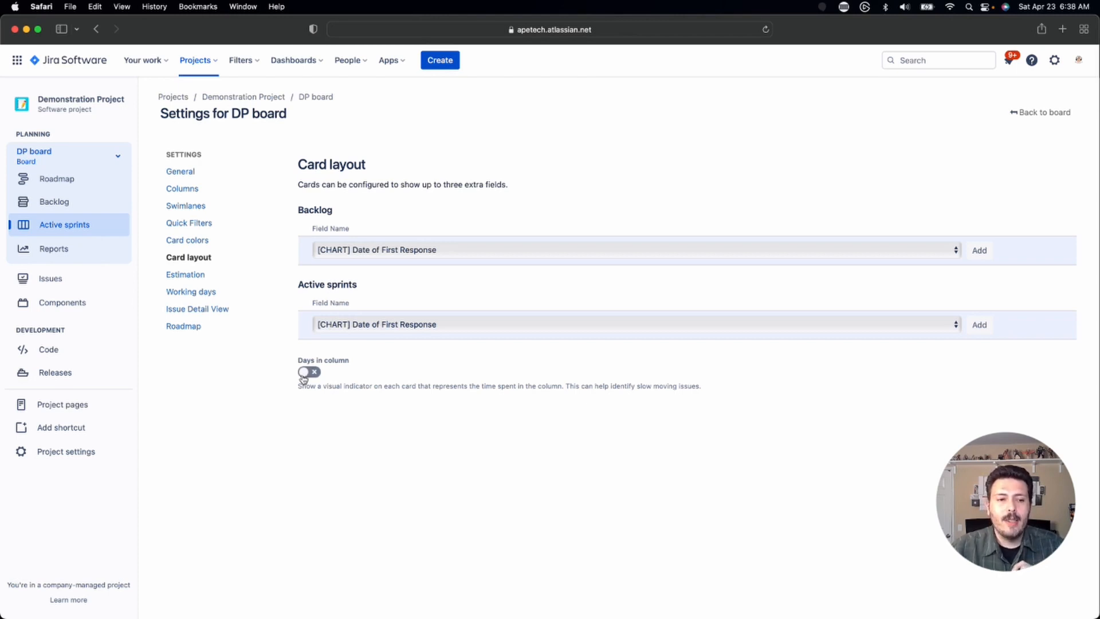
pyautogui.click(309, 372)
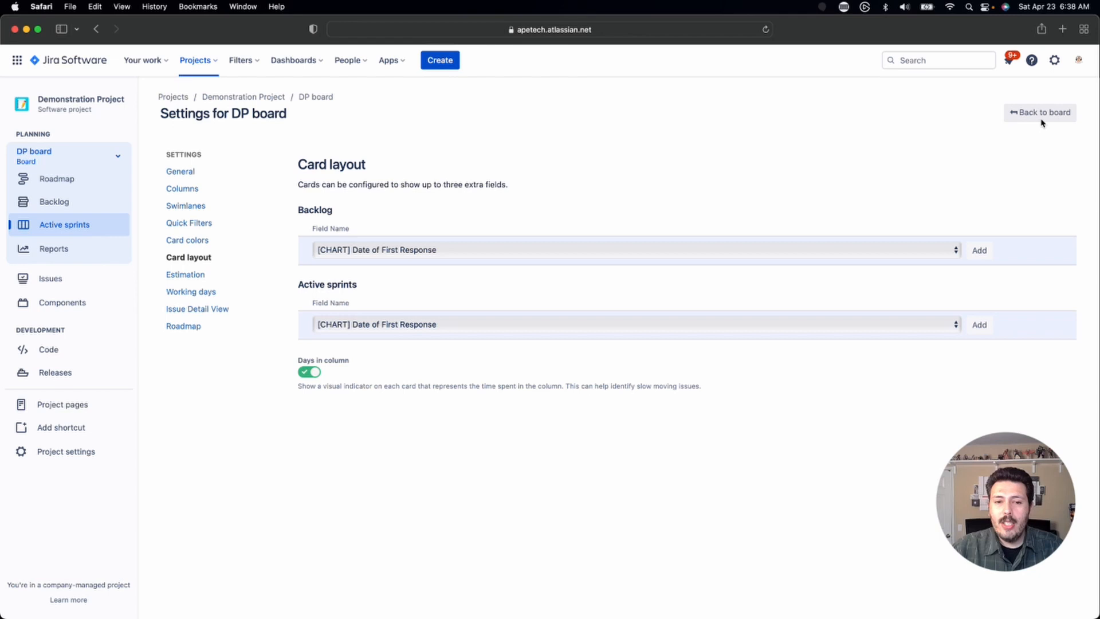
pyautogui.moveTo(888, 181)
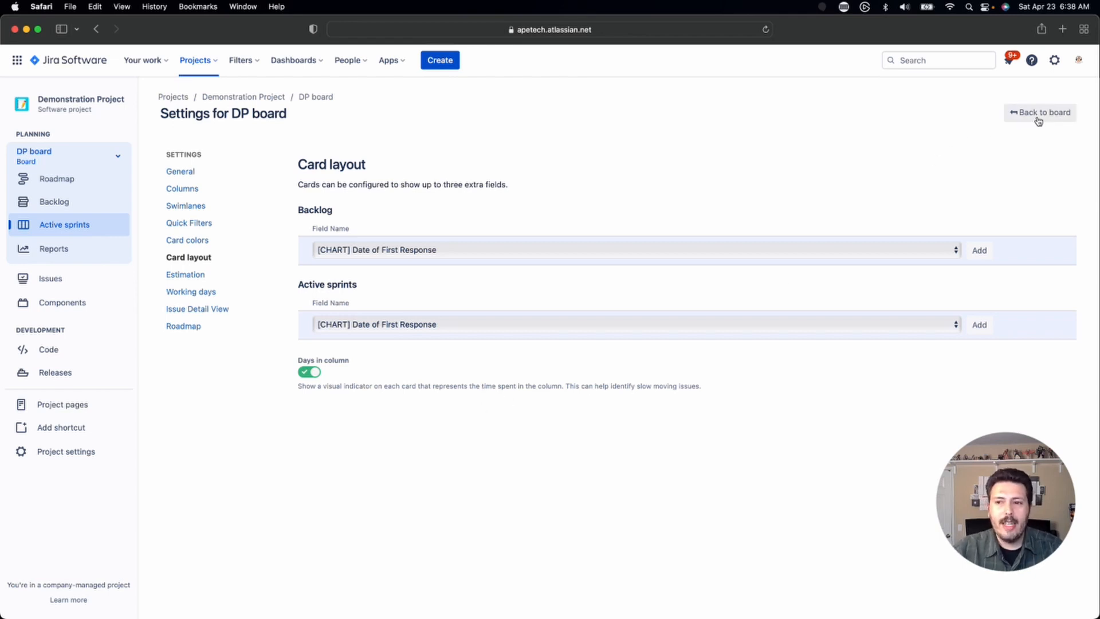
pyautogui.click(1040, 113)
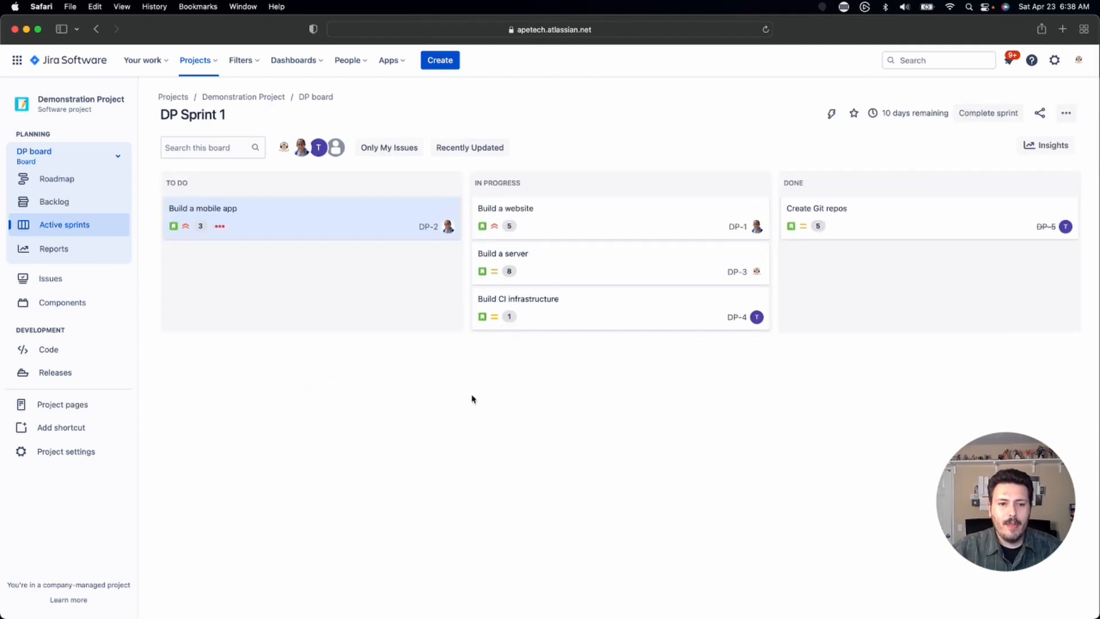
pyautogui.moveTo(357, 363)
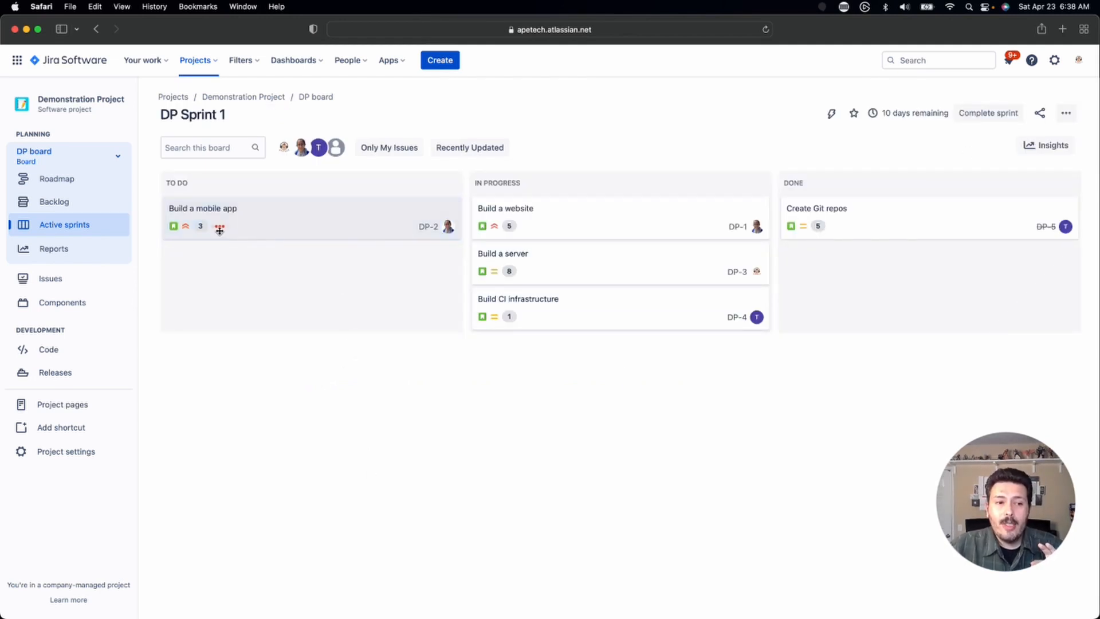
pyautogui.moveTo(219, 226)
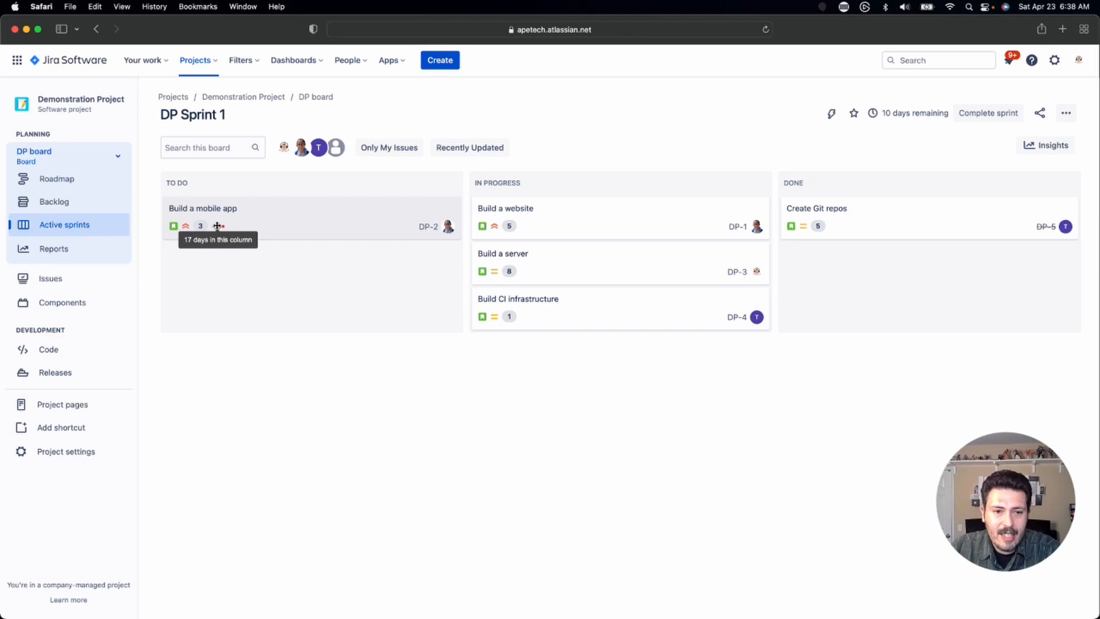
pyautogui.moveTo(472, 231)
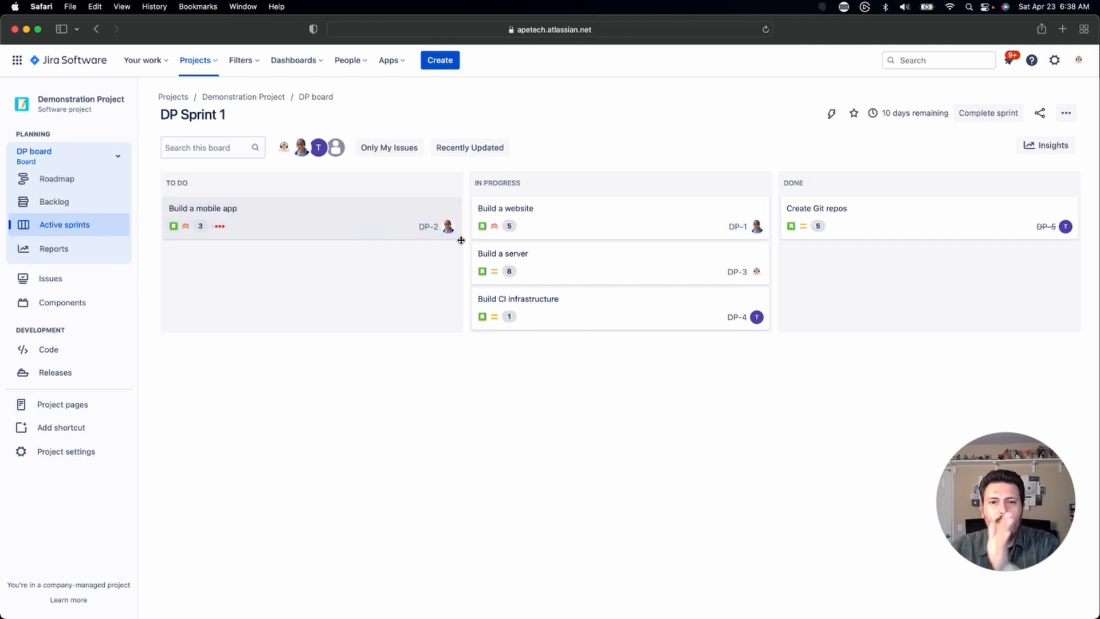
pyautogui.moveTo(218, 225)
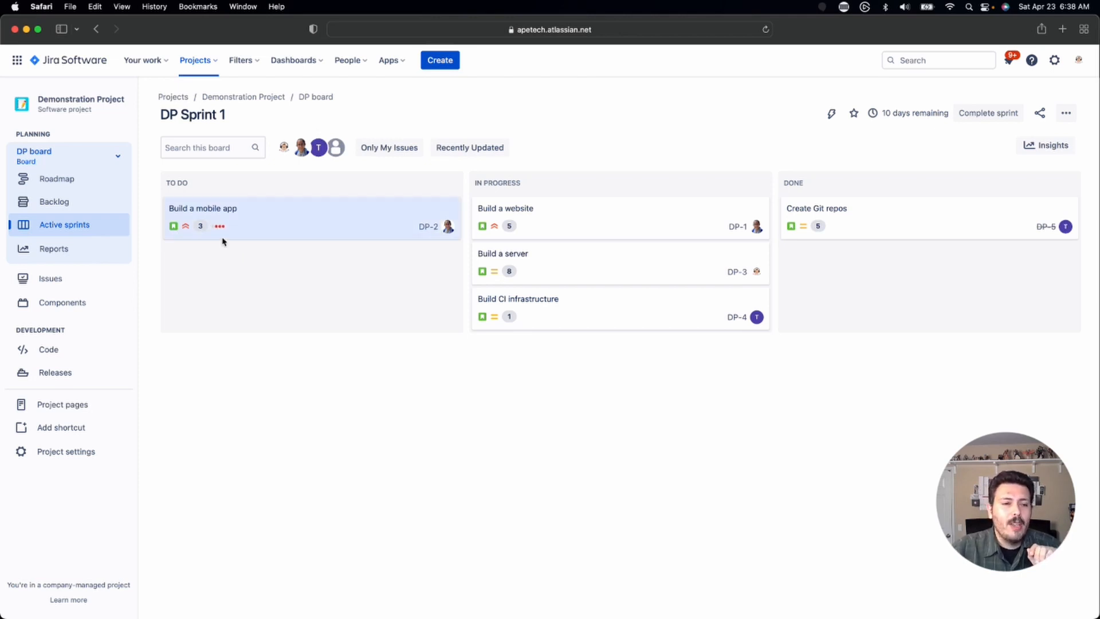
pyautogui.moveTo(220, 226)
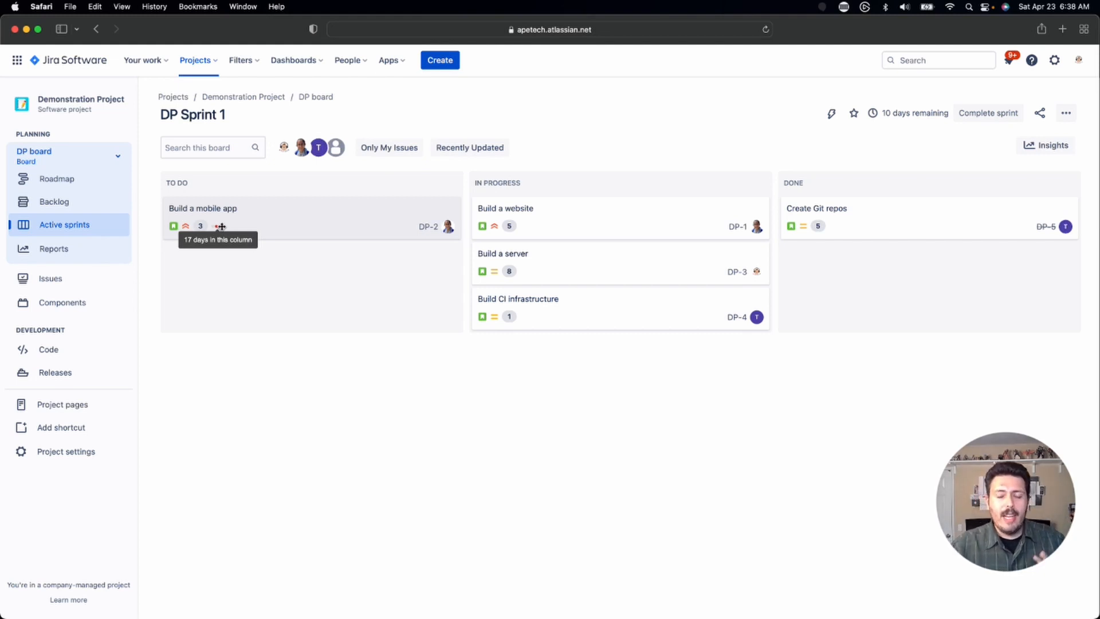
pyautogui.moveTo(418, 235)
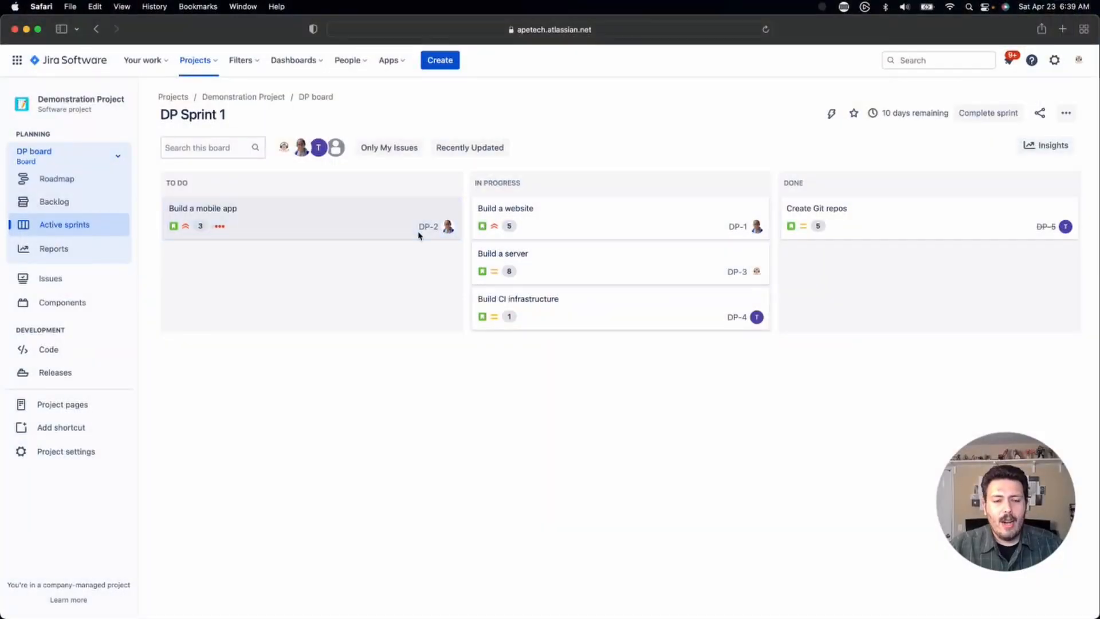
pyautogui.moveTo(362, 210)
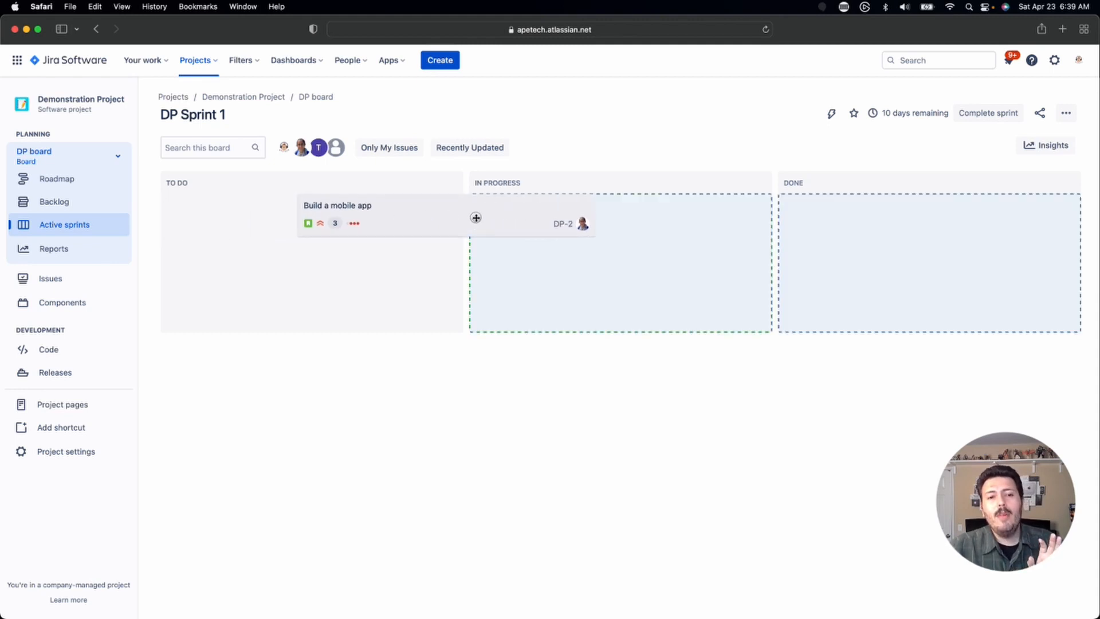
pyautogui.moveTo(379, 214); pyautogui.dragTo(592, 263)
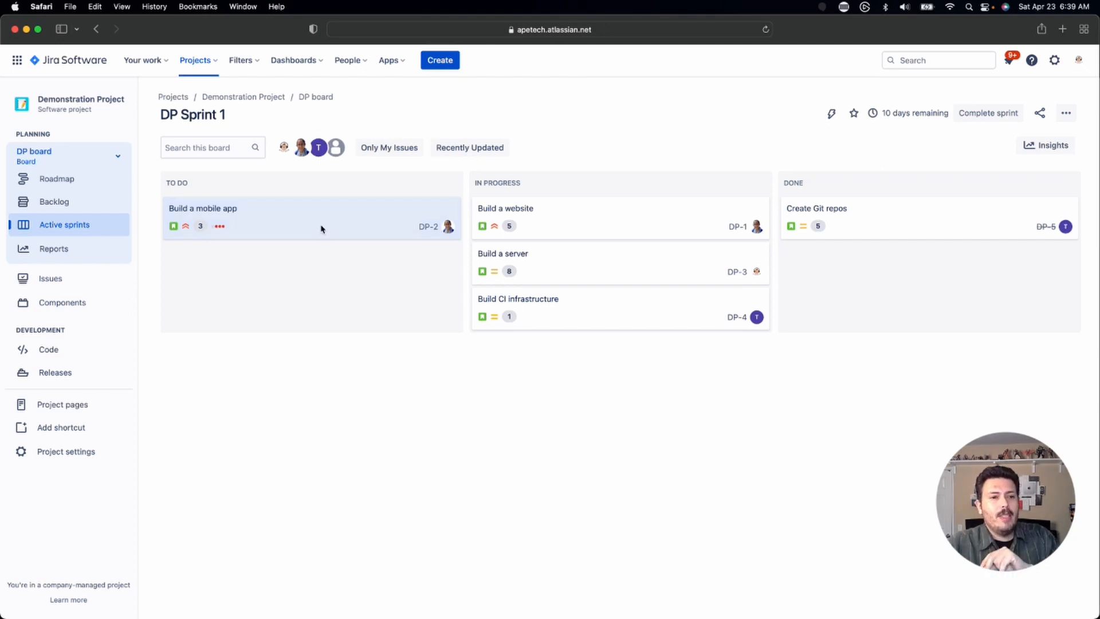
pyautogui.click(203, 207)
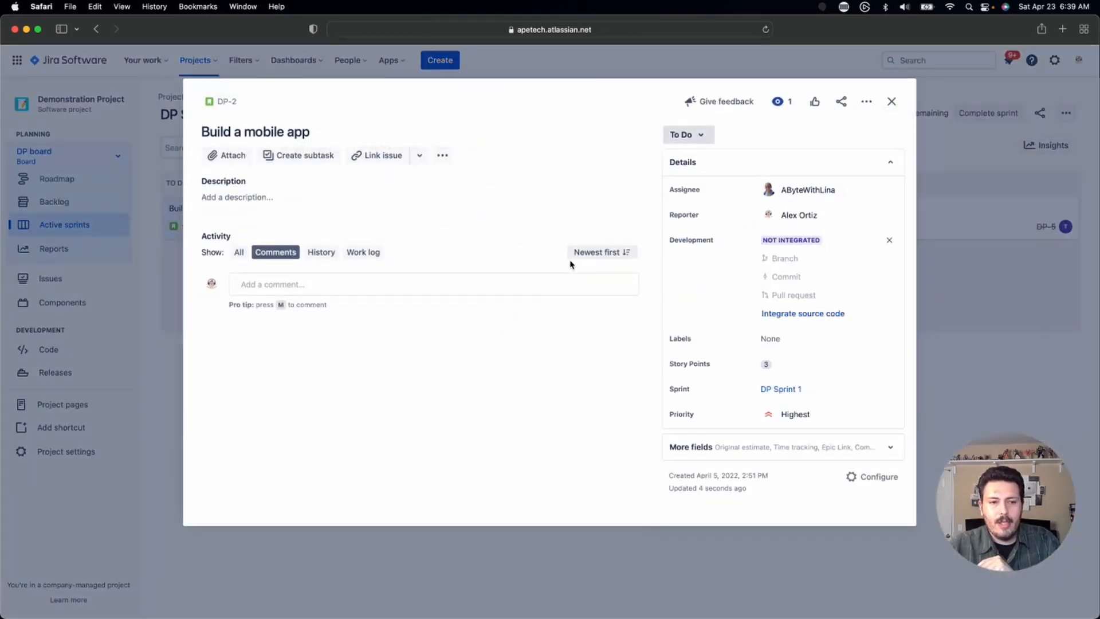
pyautogui.click(321, 252)
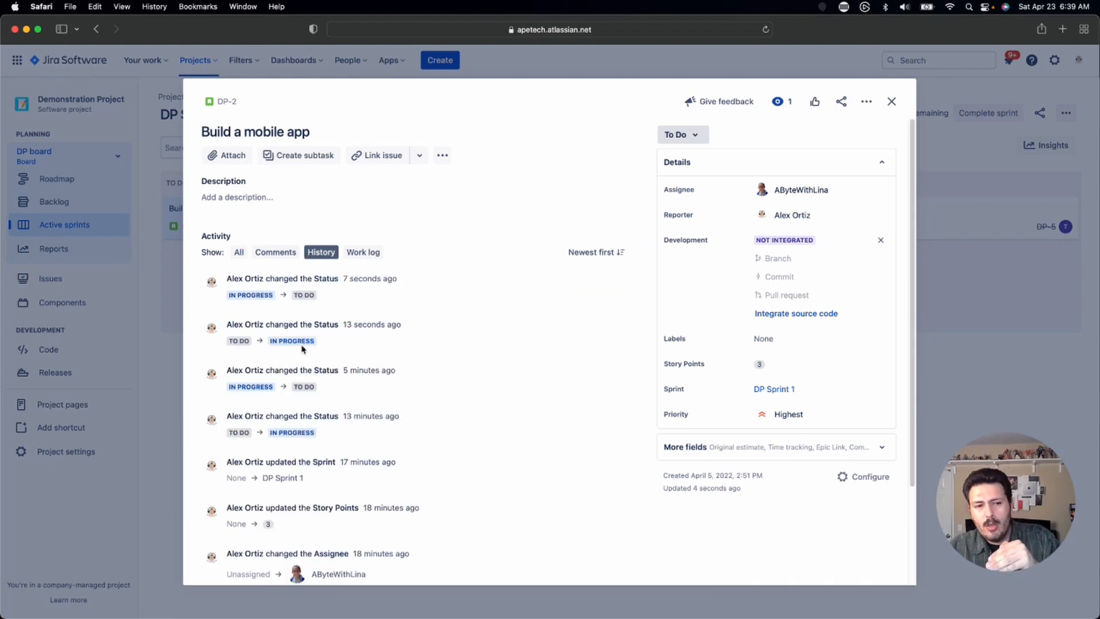
pyautogui.moveTo(892, 102)
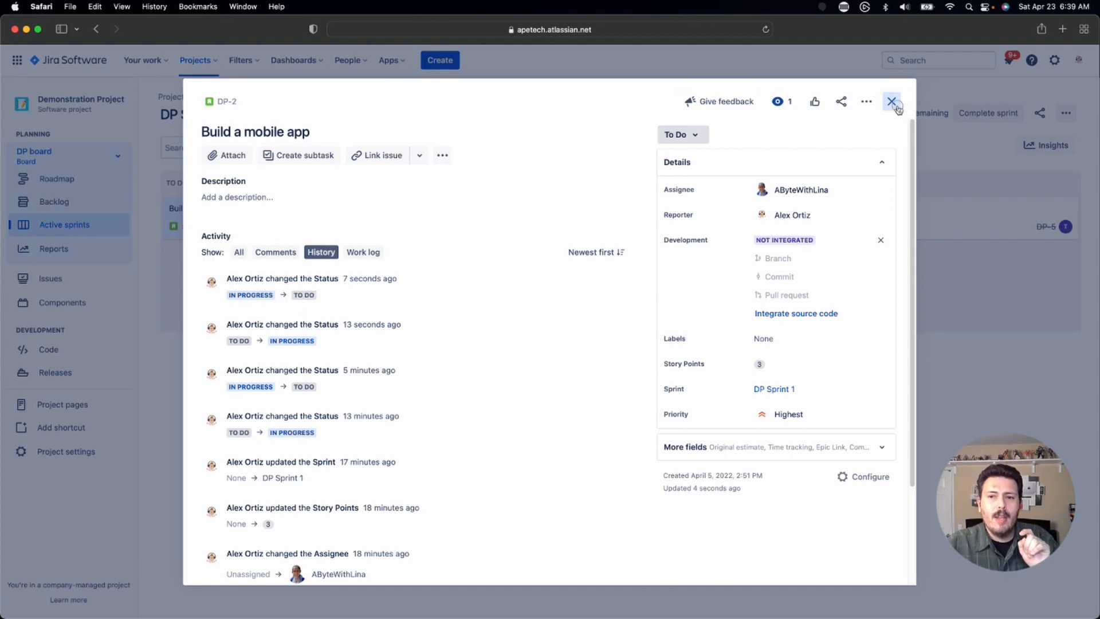
pyautogui.click(891, 101)
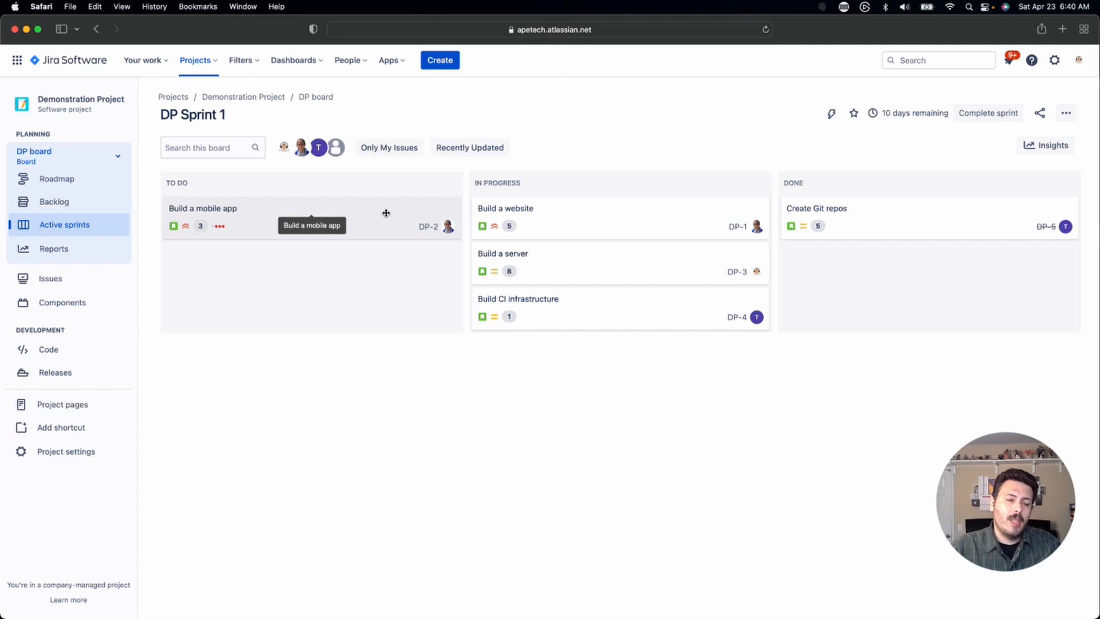
pyautogui.moveTo(218, 226)
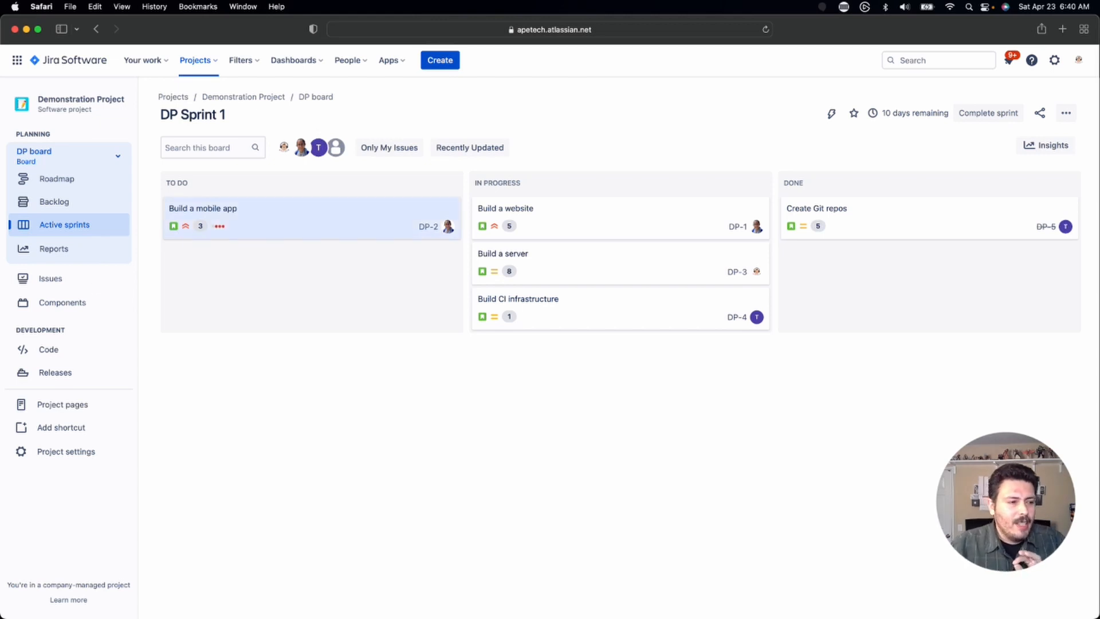
pyautogui.moveTo(597, 242)
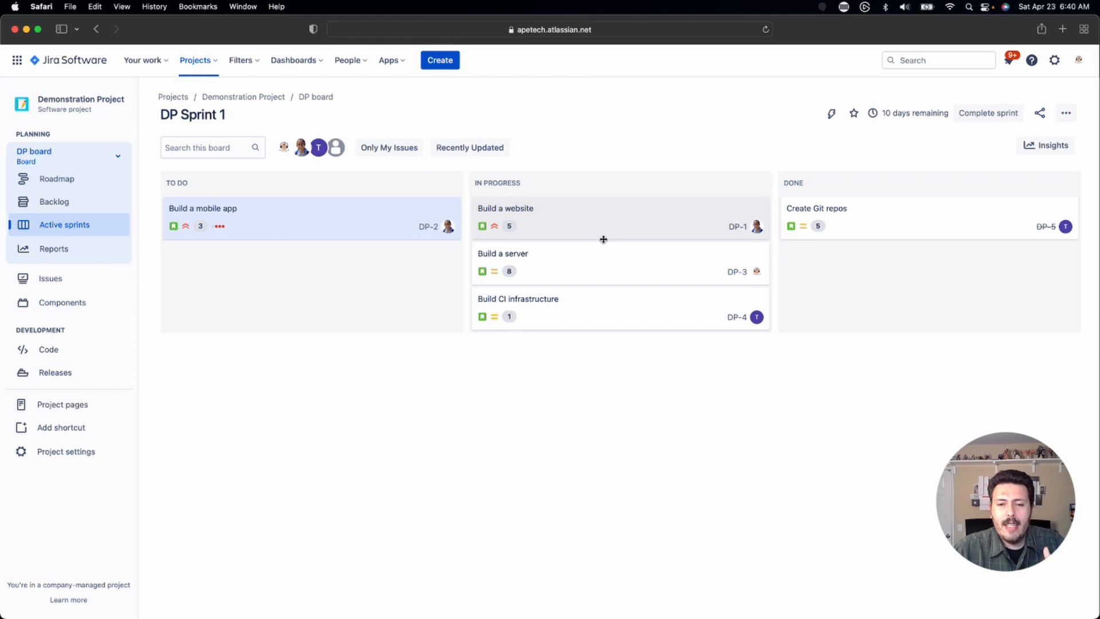
pyautogui.moveTo(607, 238)
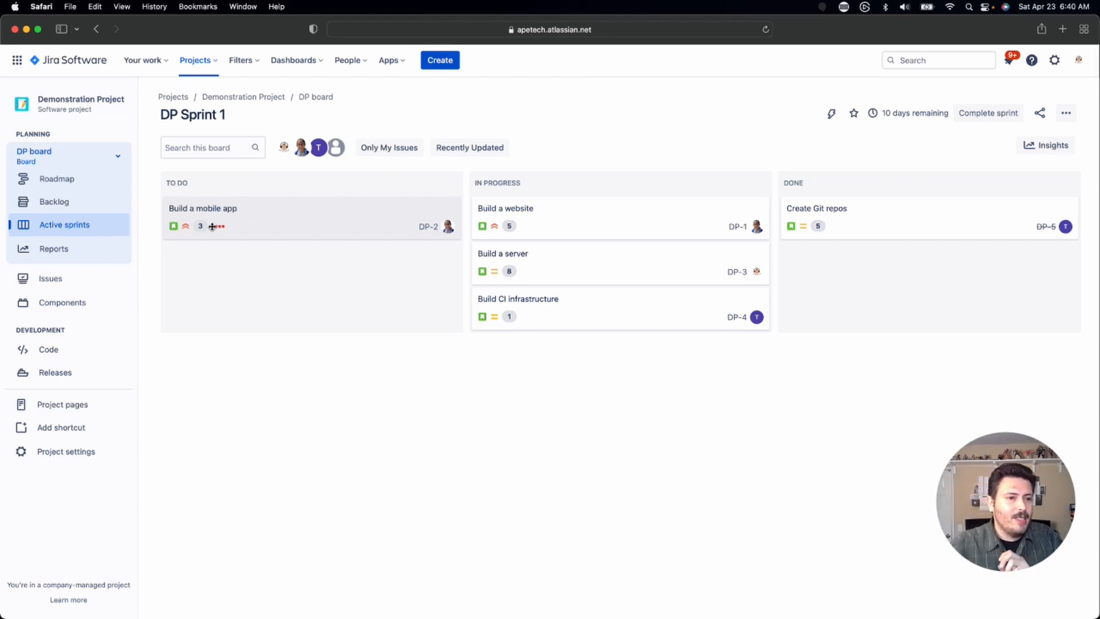
pyautogui.moveTo(218, 225)
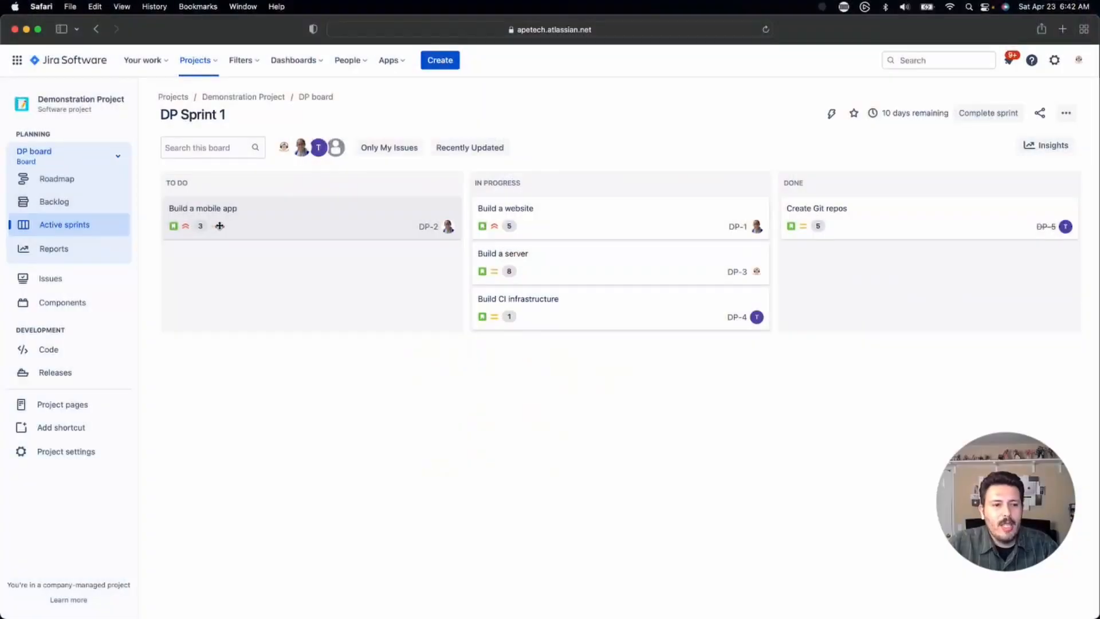
pyautogui.moveTo(220, 226)
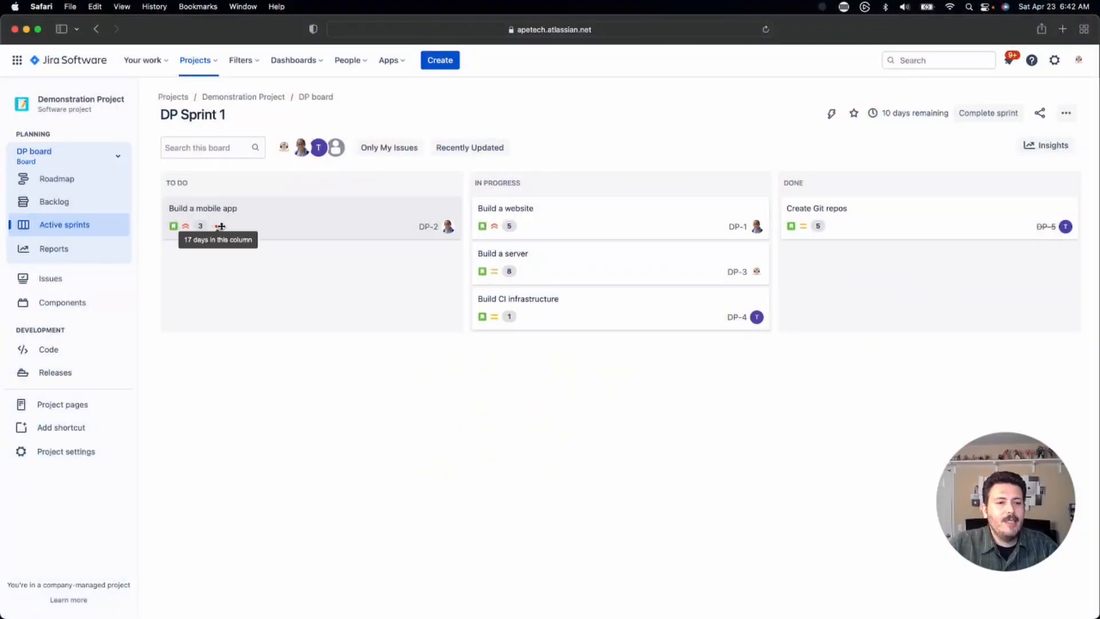